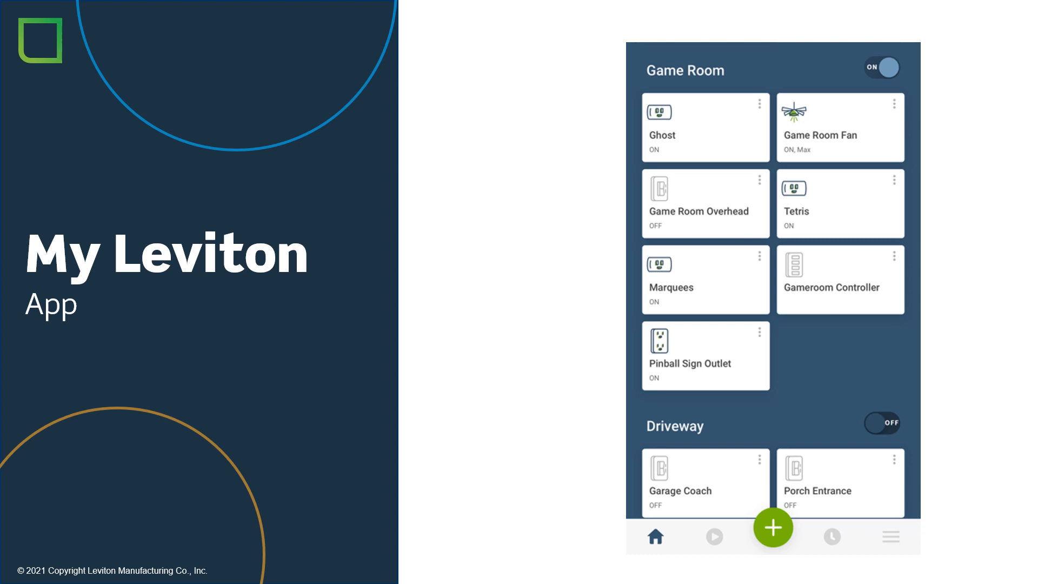
Step: Schedule the Plugin, Fan and Tamper Resistant Outlet to run from sunrise to sunset
{"action": "left_click", "coordinate": [772, 528]}
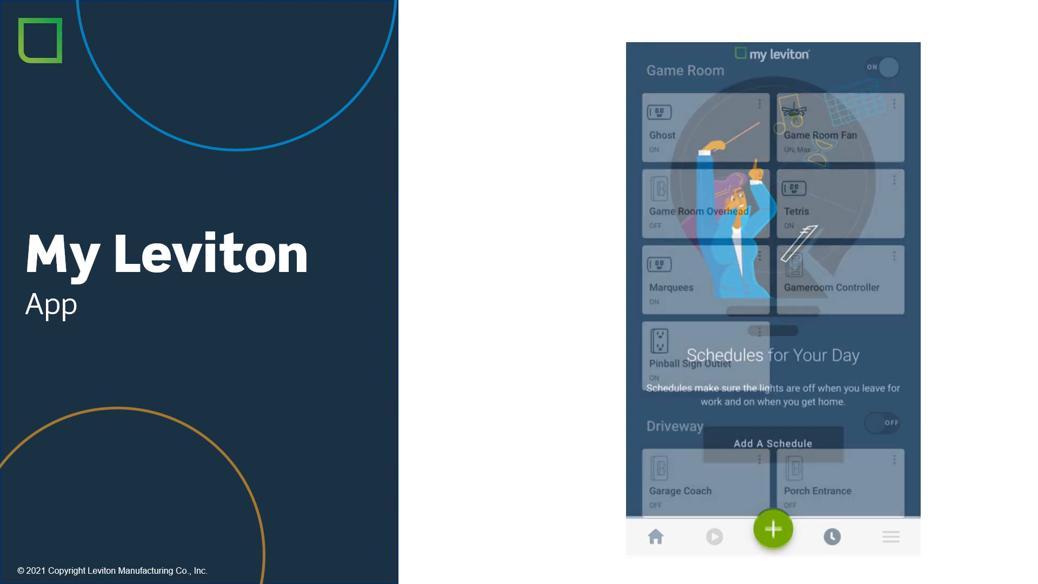
{"action": "left_click", "coordinate": [772, 528]}
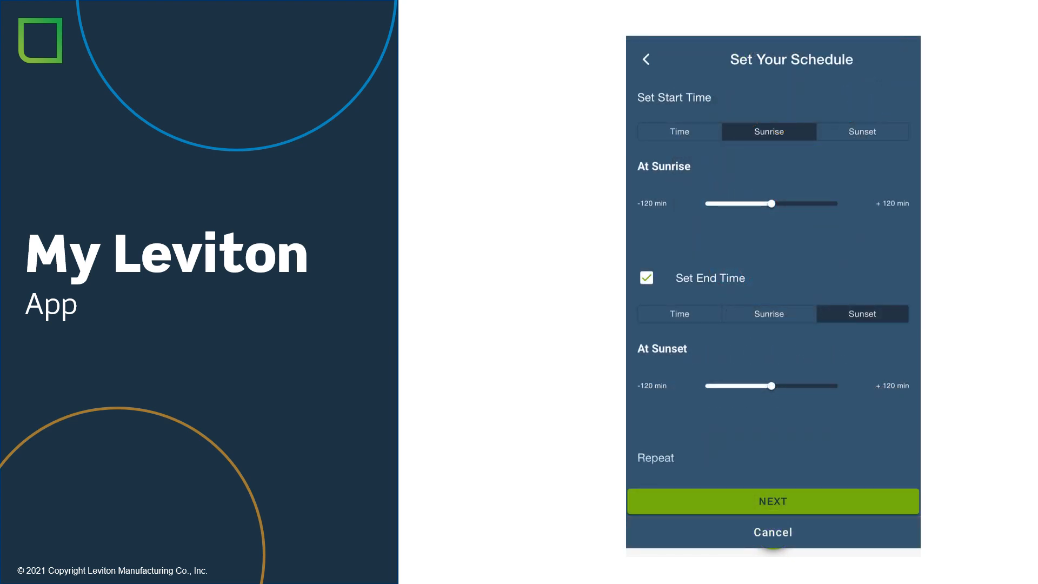
{"action": "left_click", "coordinate": [772, 501]}
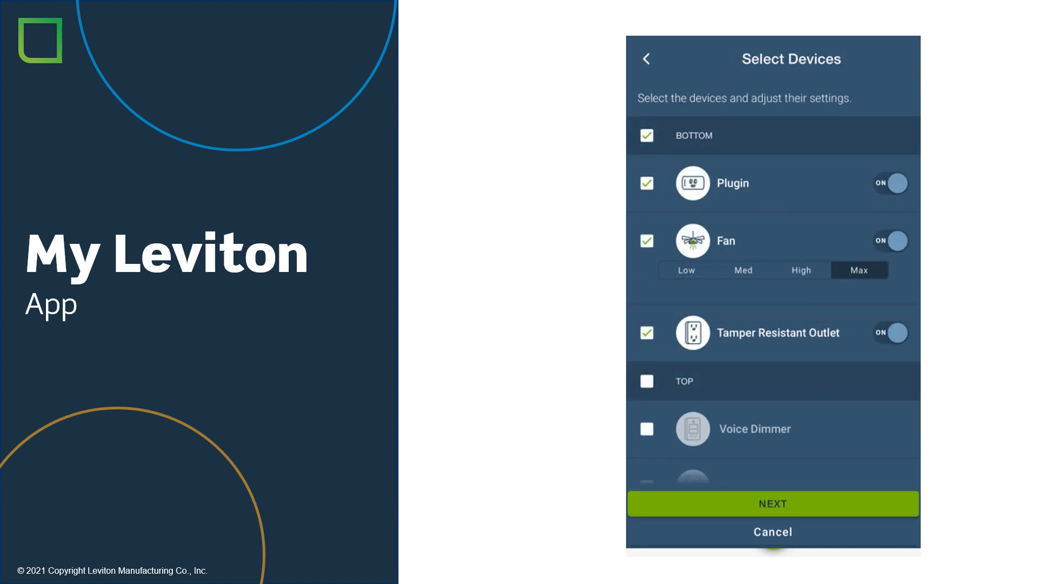
{"action": "key", "text": "Right"}
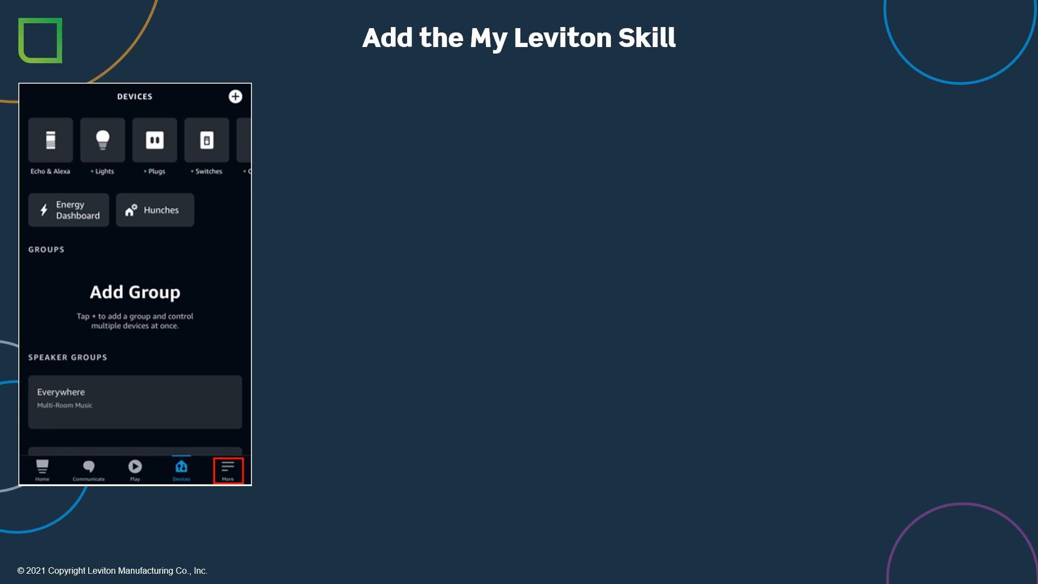
Step: Search Skills & Games for 'my leviton' and open the My Leviton skill page
{"action": "left_click", "coordinate": [227, 468]}
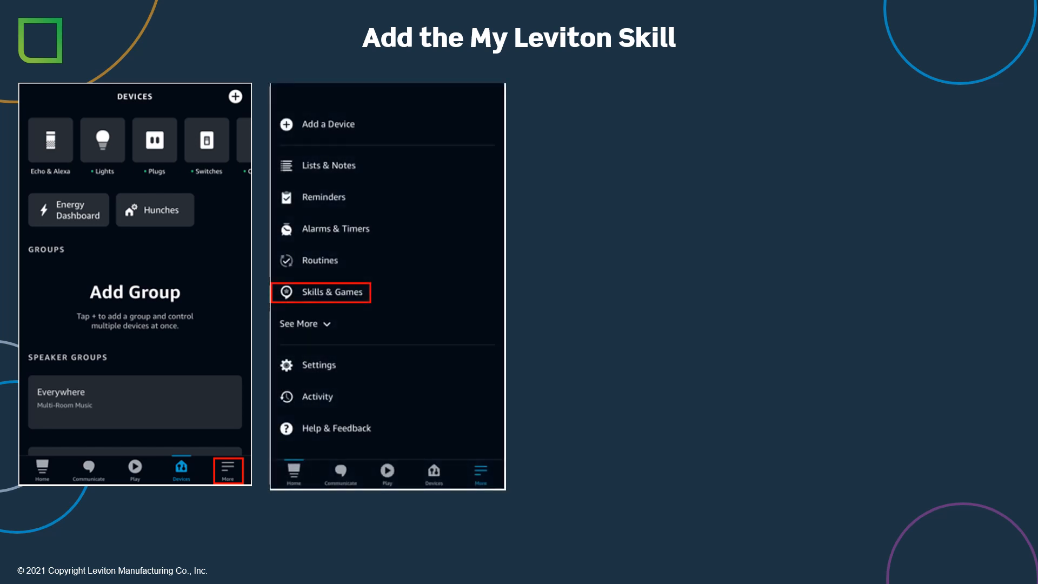
{"action": "left_click", "coordinate": [321, 292]}
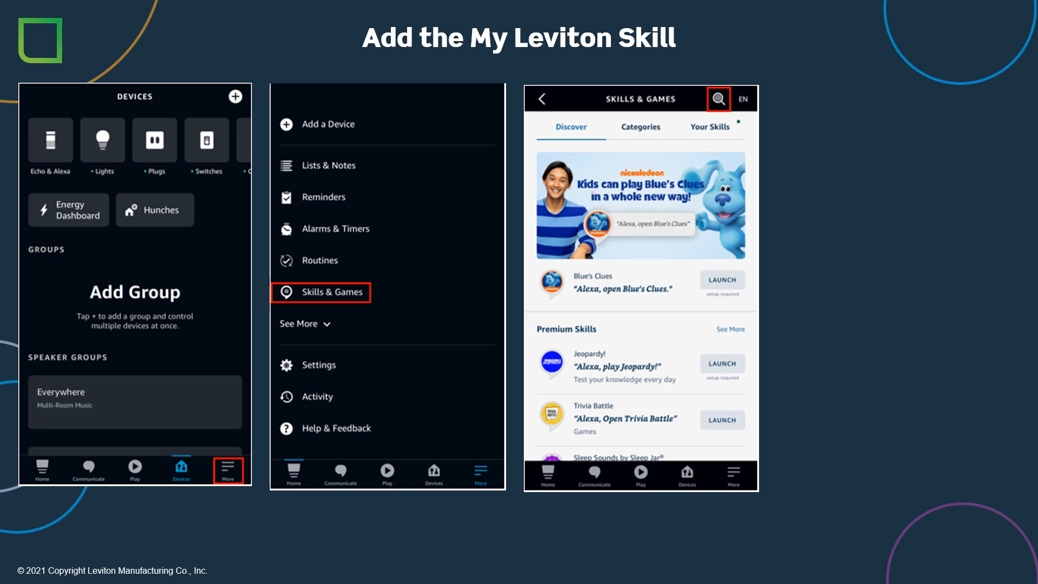
{"action": "type", "text": "my leviton"}
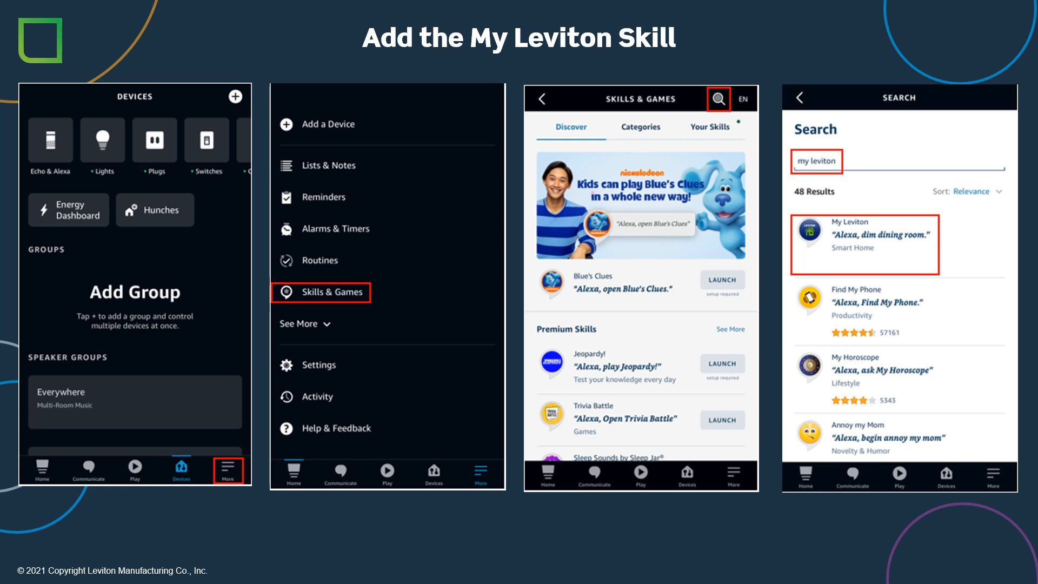
{"action": "left_click", "coordinate": [864, 243]}
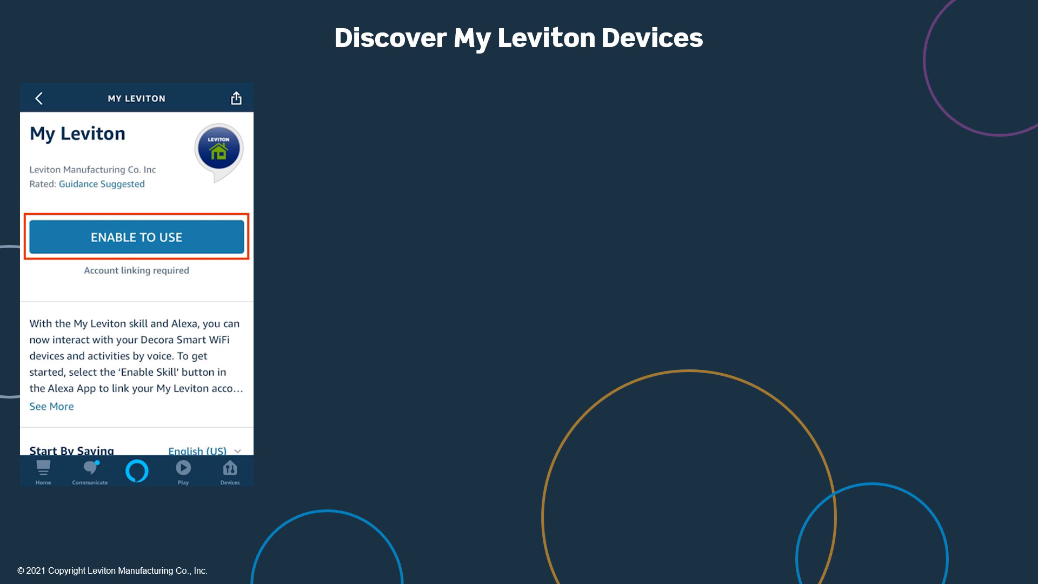
Step: Enable the My Leviton skill, link the account with email and password, and discover devices
{"action": "left_click", "coordinate": [136, 237]}
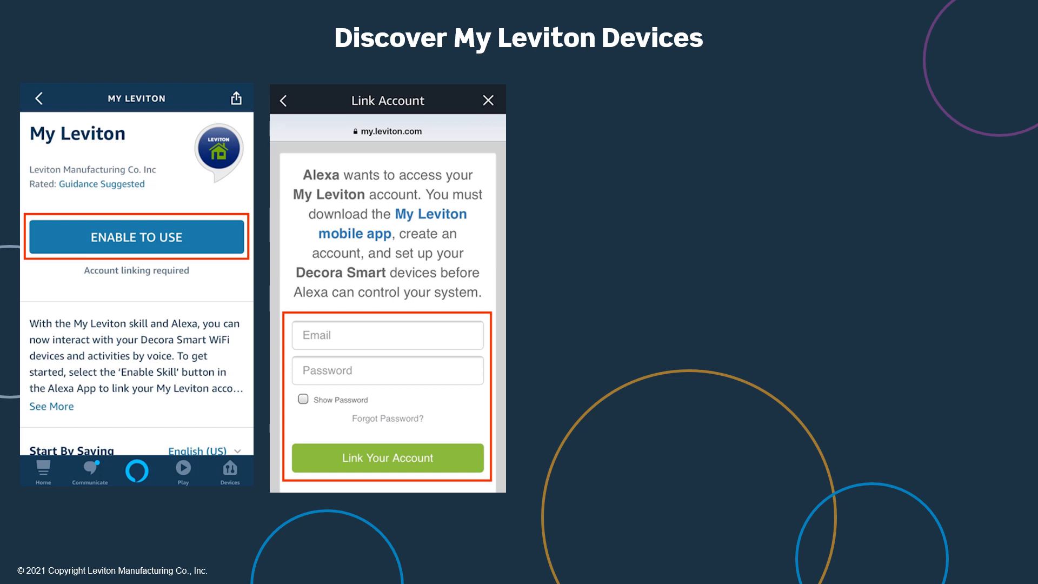
{"action": "left_click", "coordinate": [386, 457]}
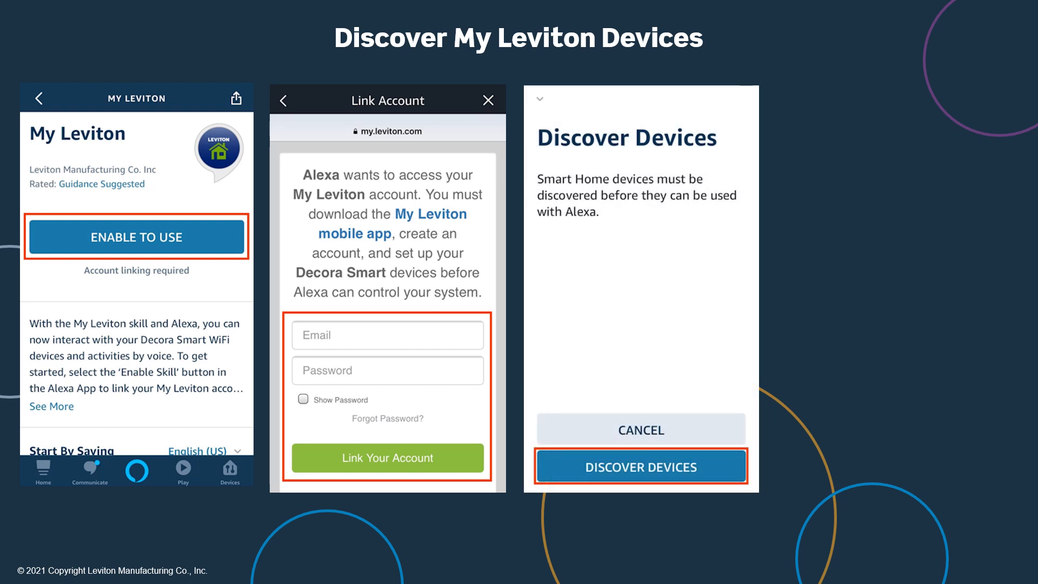
{"action": "left_click", "coordinate": [640, 466]}
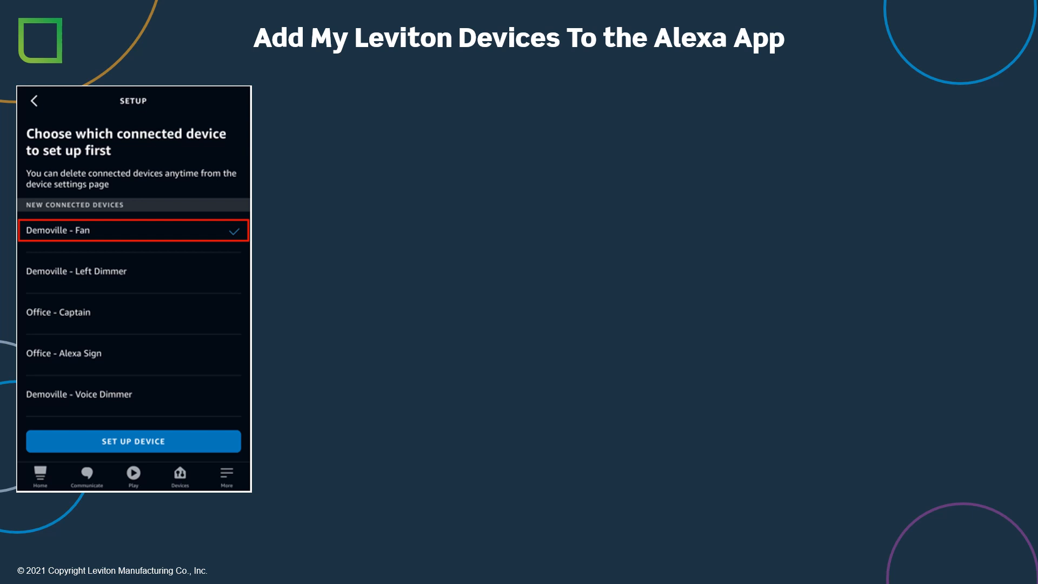
Step: Set up Demoville - Fan and reach its Choose Group prompt
{"action": "left_click", "coordinate": [133, 441]}
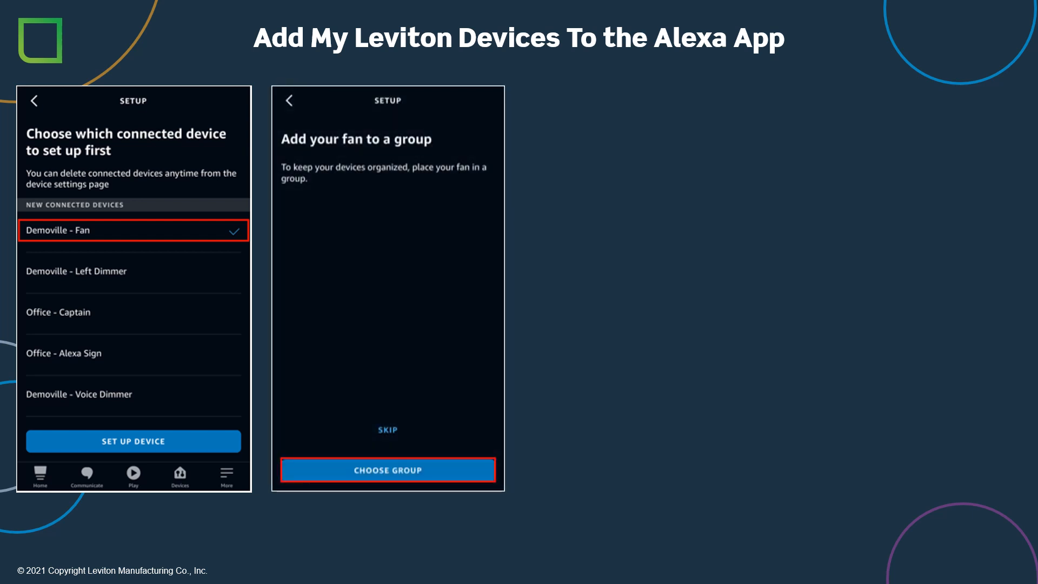
{"action": "left_click", "coordinate": [387, 469]}
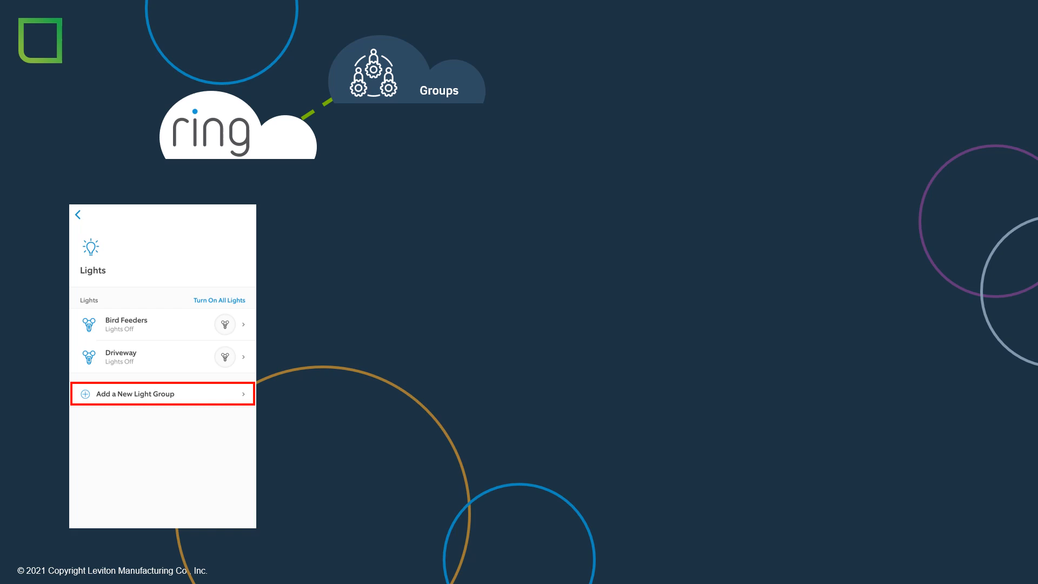
Step: Add Driveway and Backyard Floodlights light groups and open Edit Group for Driveway Floodlights
{"action": "left_click", "coordinate": [162, 393]}
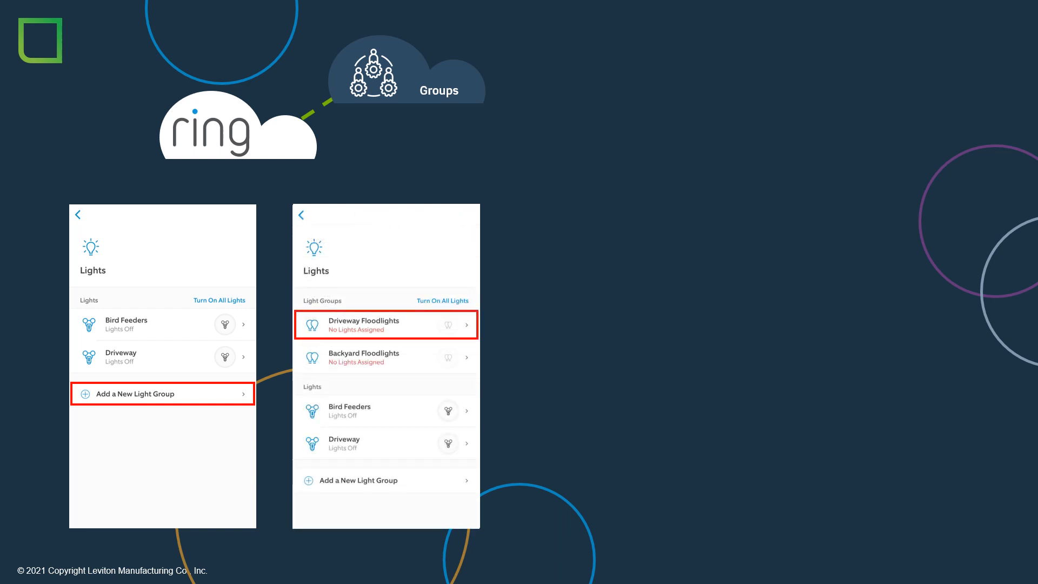
{"action": "left_click", "coordinate": [386, 324]}
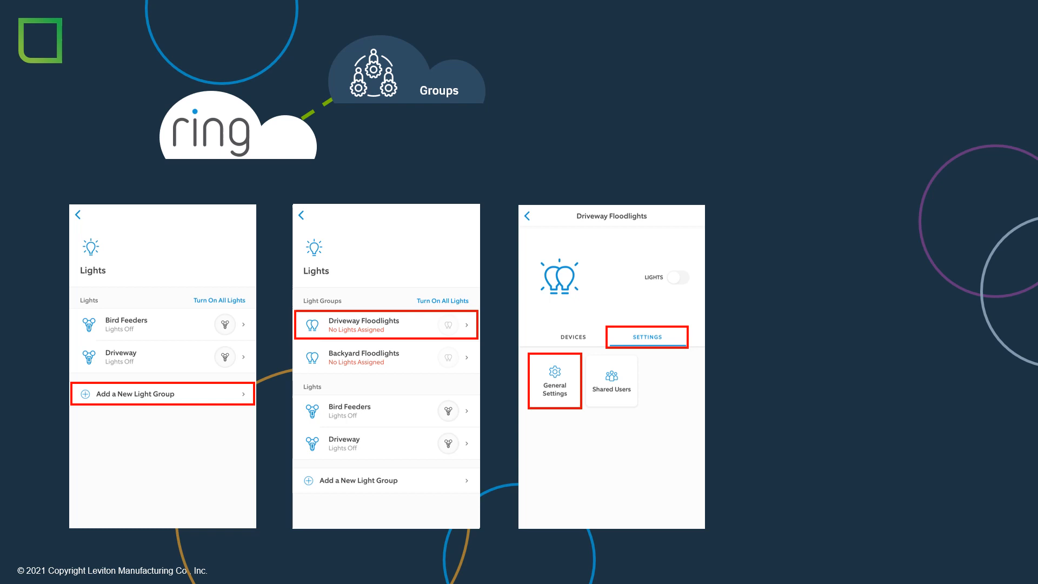
{"action": "left_click", "coordinate": [555, 380]}
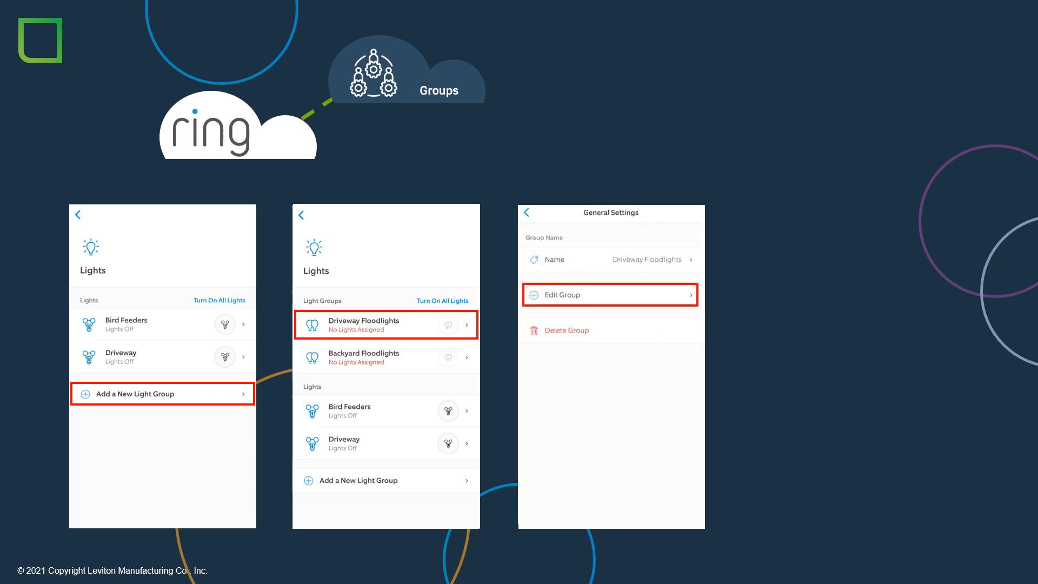
{"action": "left_click", "coordinate": [610, 294]}
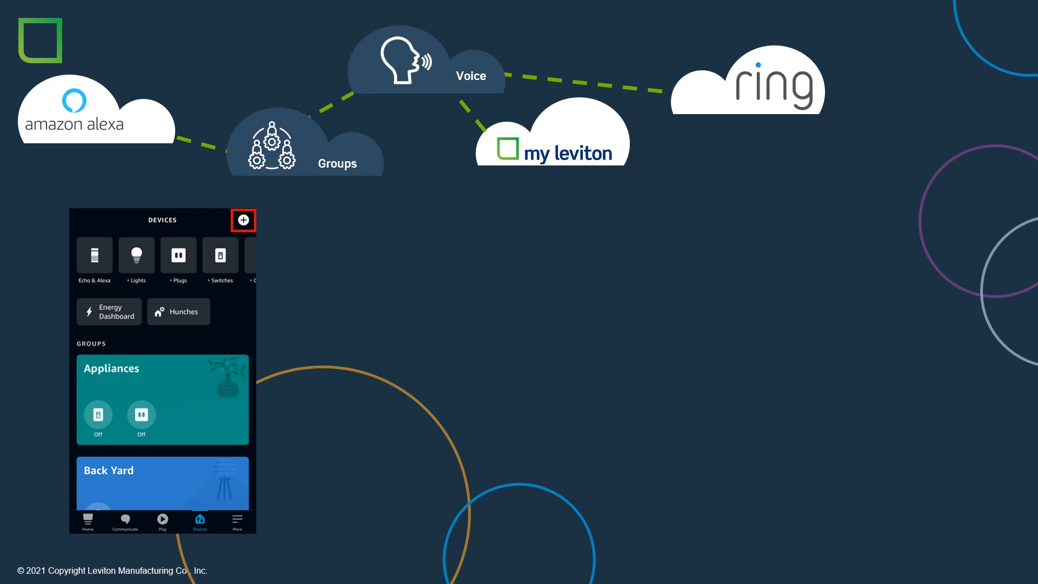
Step: Add a 'Driveway' group with the Driveway, Driveway Floodlights and Garage Coach lights
{"action": "left_click", "coordinate": [243, 219]}
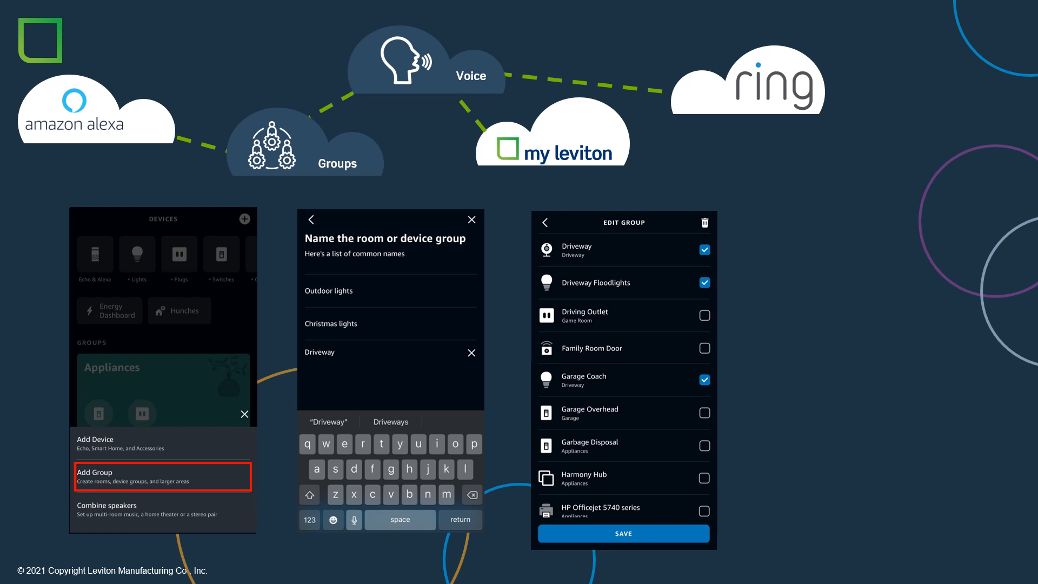
{"action": "left_click", "coordinate": [622, 533]}
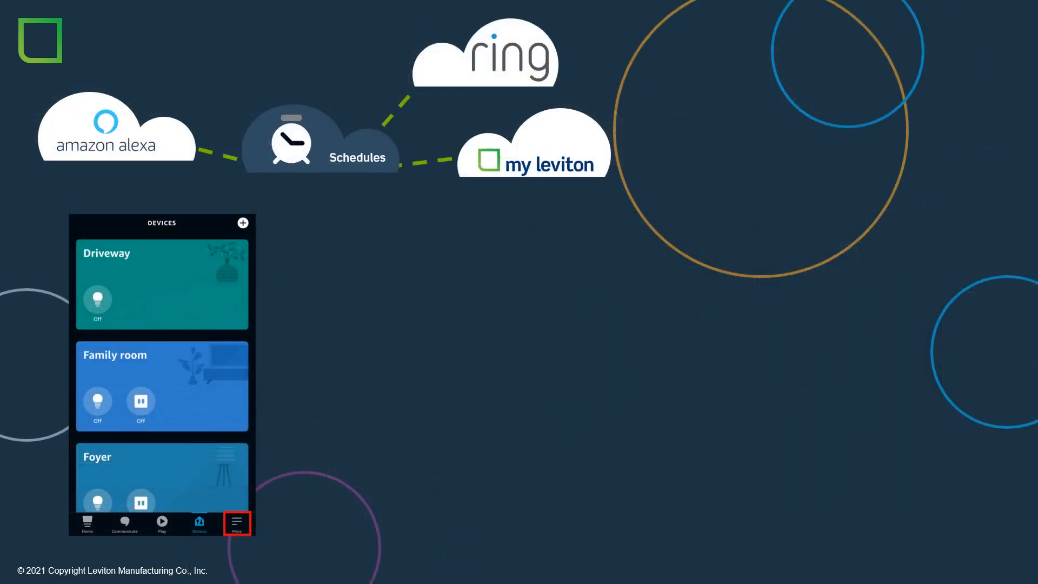
Step: Create the 'Sunset Lighting' routine scheduled at sunset daily with a Smart Home action
{"action": "left_click", "coordinate": [237, 523]}
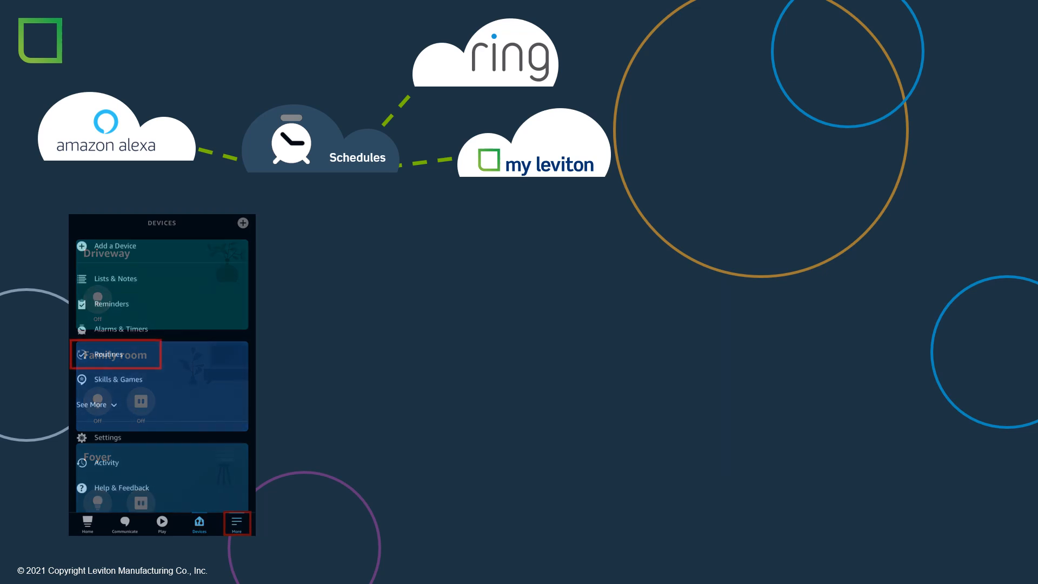
{"action": "left_click", "coordinate": [116, 353]}
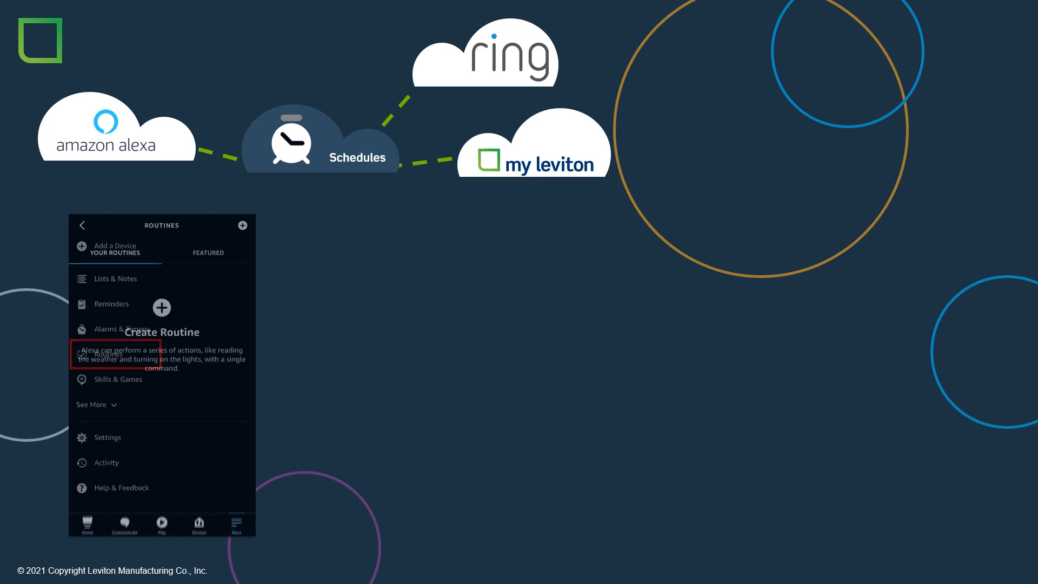
{"action": "left_click", "coordinate": [109, 354]}
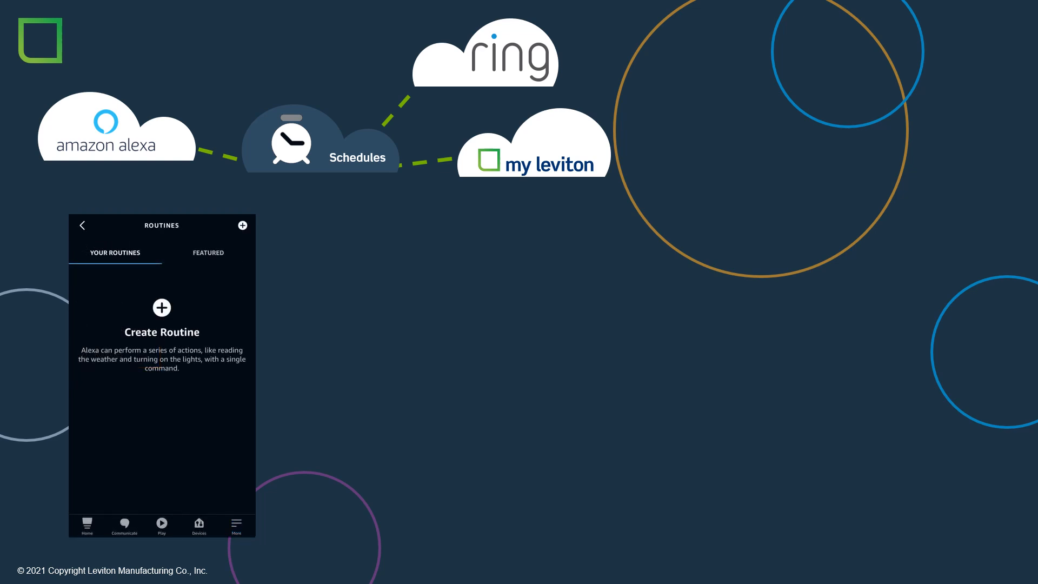
{"action": "left_click", "coordinate": [161, 307]}
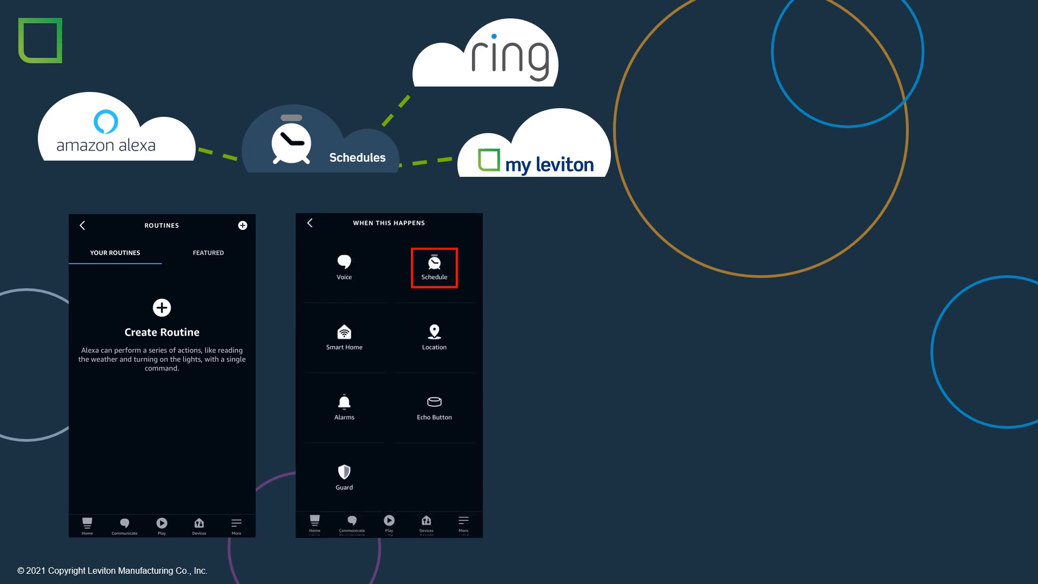
{"action": "left_click", "coordinate": [434, 268]}
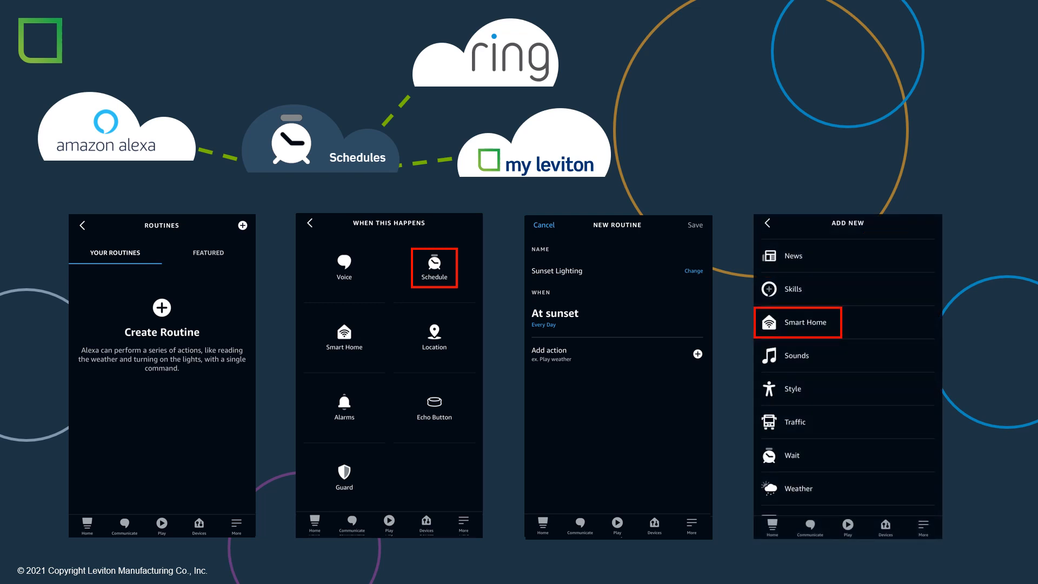
{"action": "left_click", "coordinate": [807, 322]}
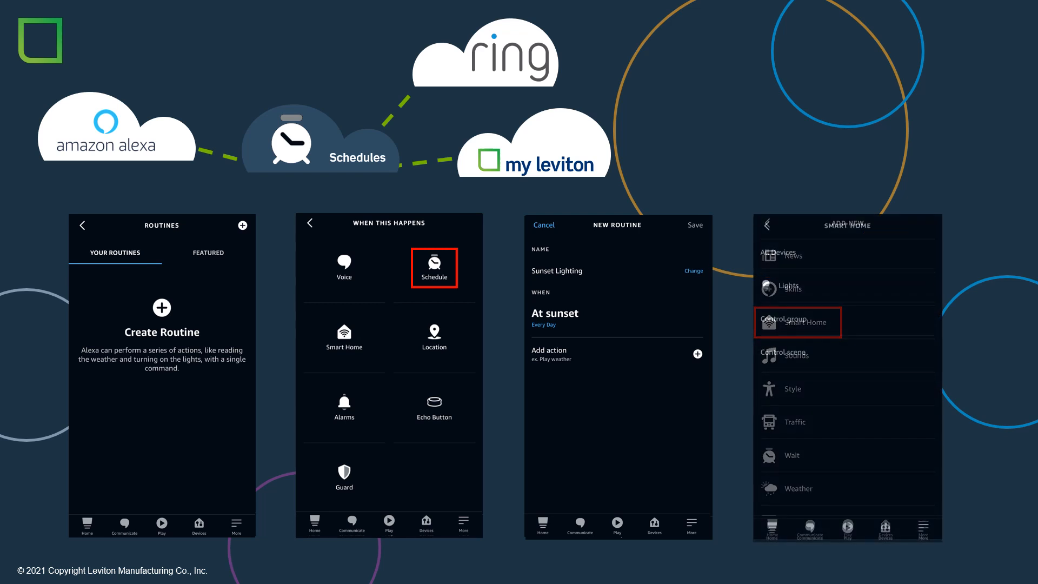
{"action": "left_click", "coordinate": [801, 322]}
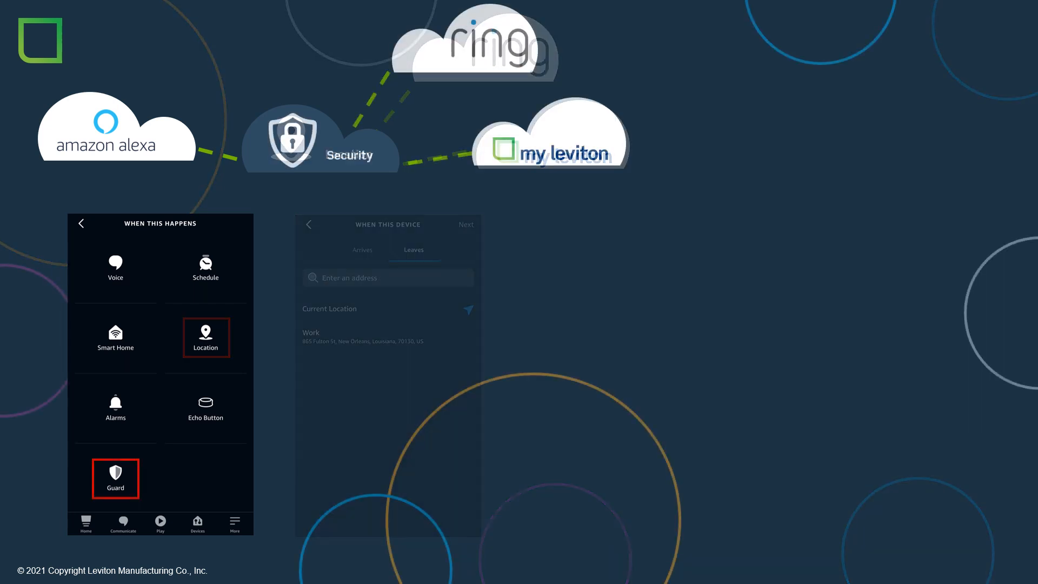
Step: Choose the Alexa Guard trigger for when Guard switches to Away
{"action": "left_click", "coordinate": [114, 477]}
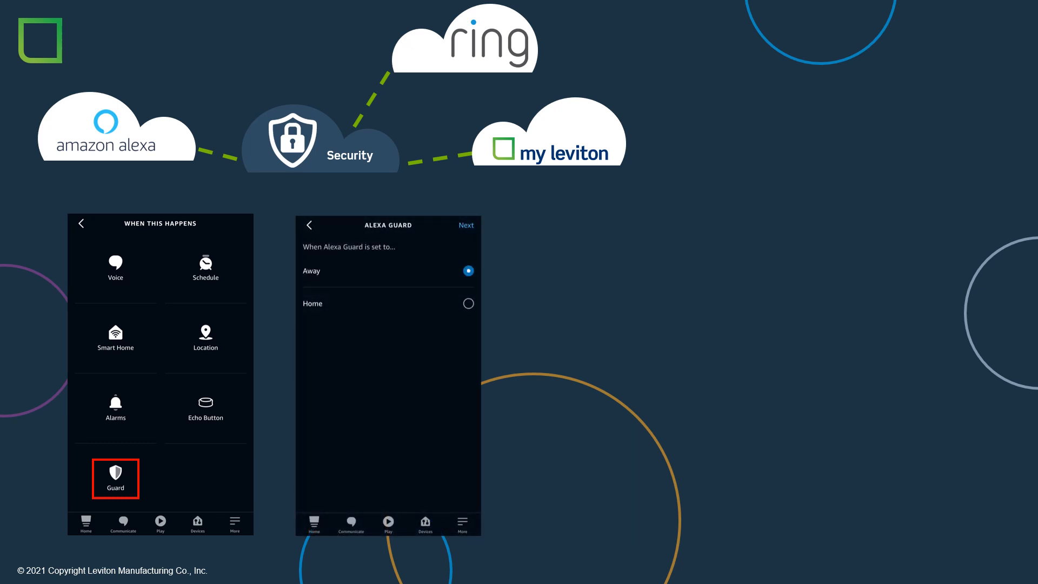